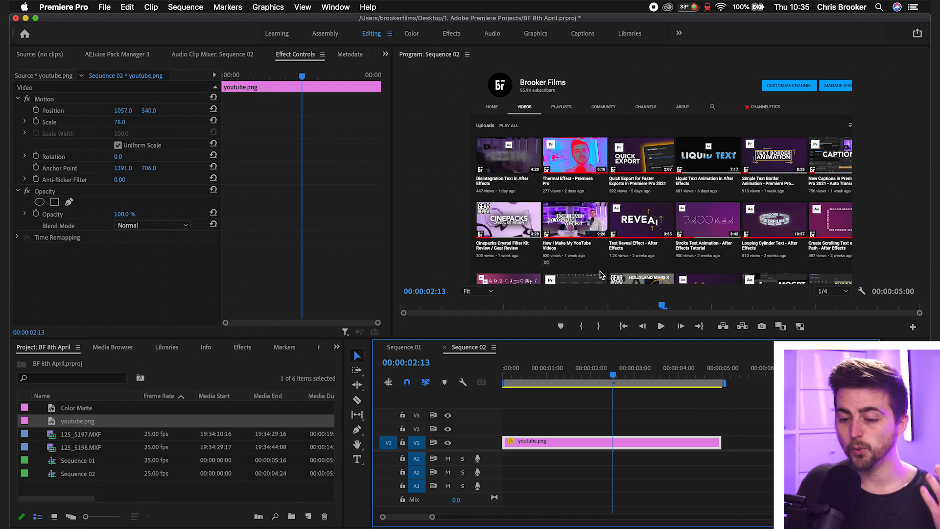
pyautogui.moveTo(194, 451)
pyautogui.write('tint')
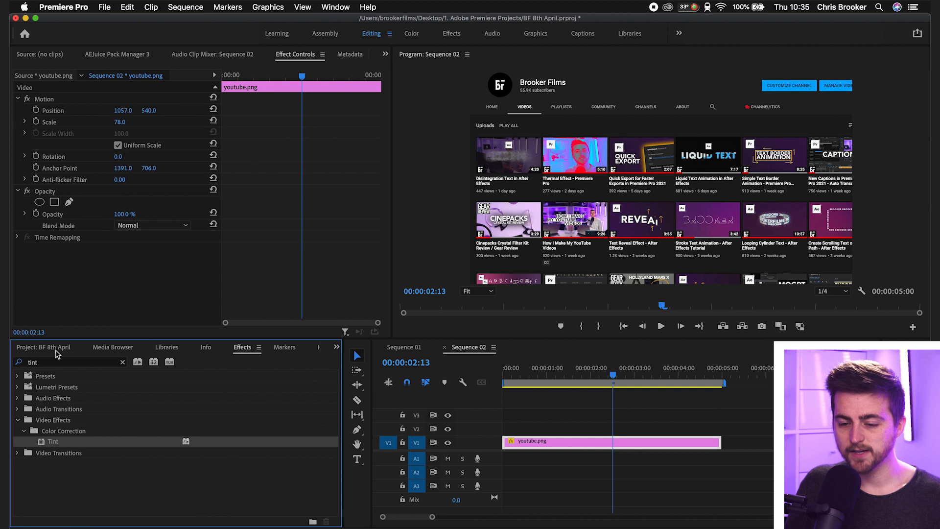
# - Search 'basic' in Effects and apply Basic 3D to the youtube.png clip
pyautogui.write('basic')
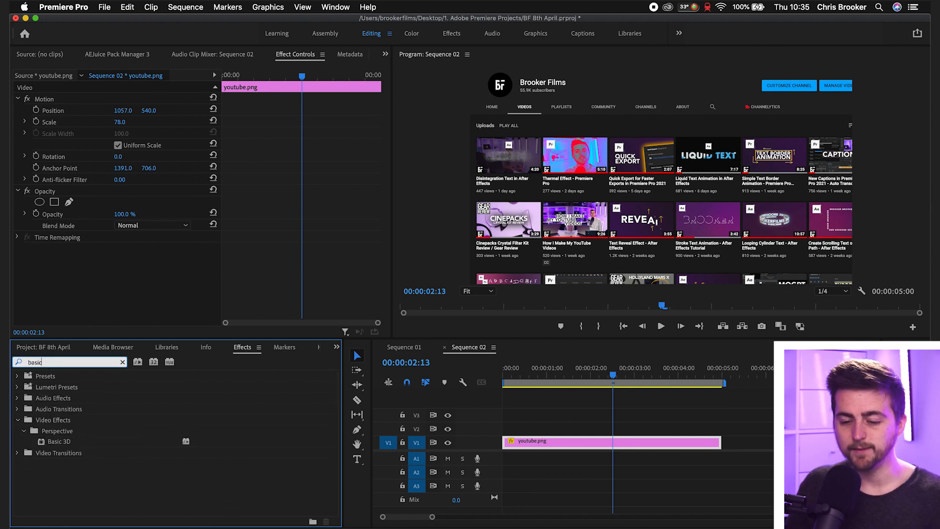
pyautogui.click(60, 441)
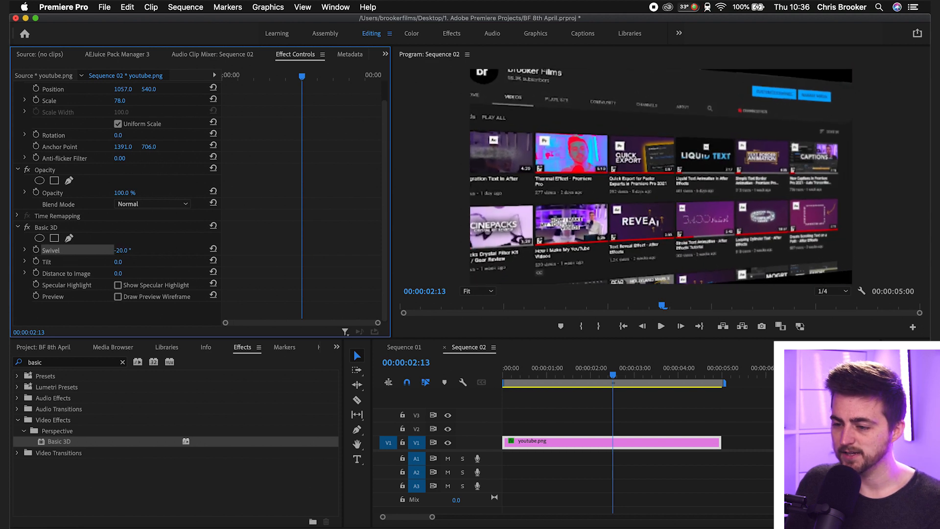
# - Scrub the Basic 3D Swivel value both ways to preview the screenshot's angle
pyautogui.moveTo(123, 251); pyautogui.dragTo(138, 251)
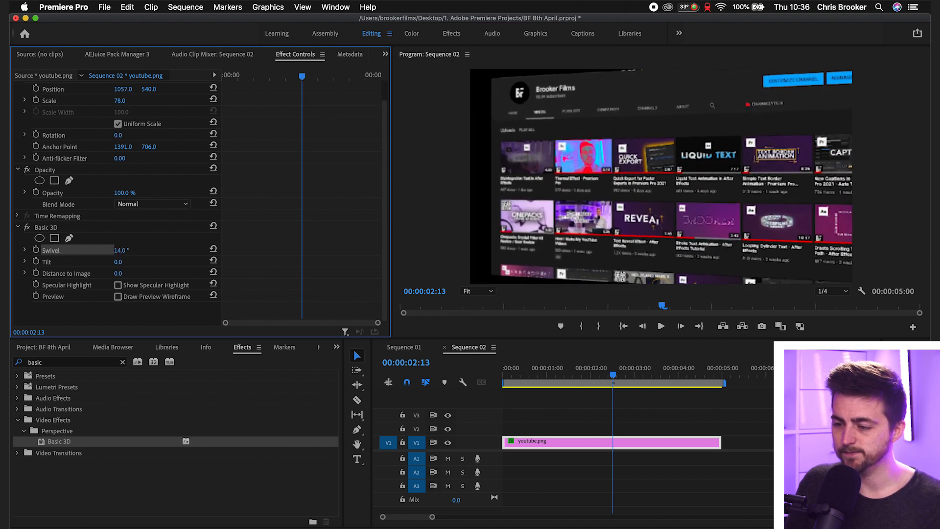
pyautogui.moveTo(123, 250); pyautogui.dragTo(108, 250)
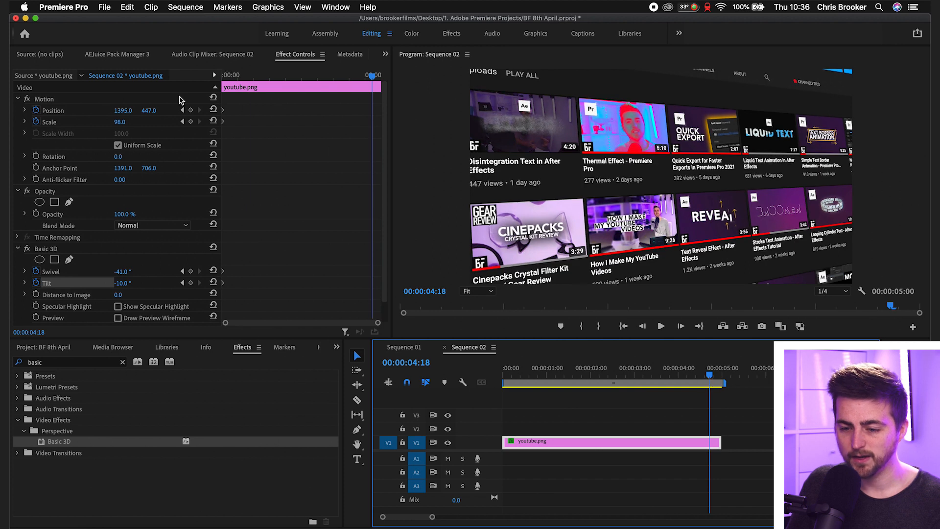
# - Adjust the end keyframe's Swivel and Tilt toward -64° swivel and -6° tilt
pyautogui.moveTo(120, 282); pyautogui.dragTo(108, 283)
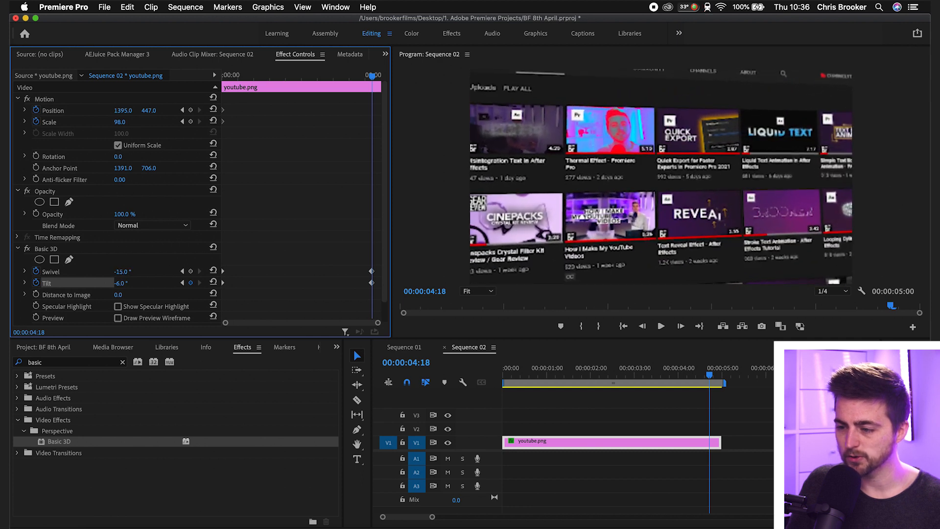
pyautogui.moveTo(123, 271); pyautogui.dragTo(108, 271)
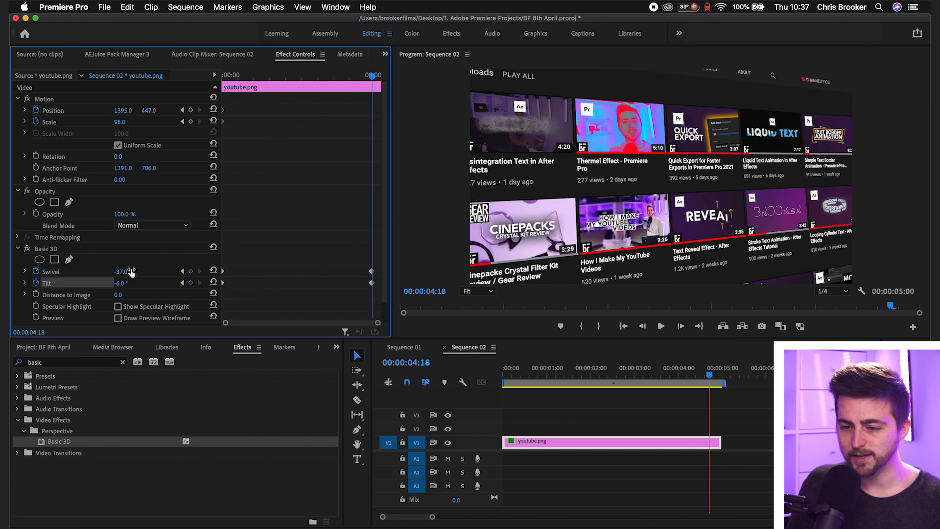
pyautogui.moveTo(148, 109); pyautogui.dragTo(149, 114)
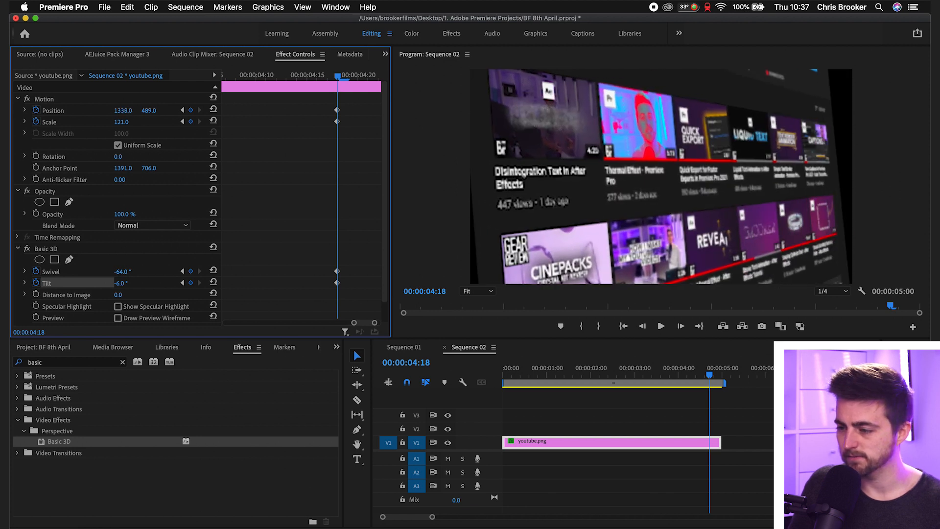
# - Scrub the end keyframe's Swivel to a steeper angle
pyautogui.moveTo(122, 271); pyautogui.dragTo(128, 270)
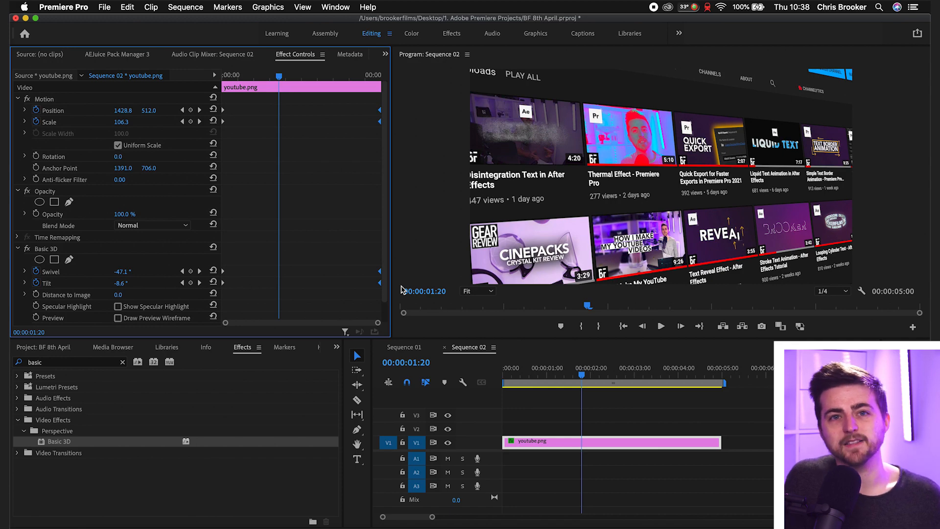
# - Create a new 1920×1080 adjustment layer from the Project panel's New Item menu
pyautogui.click(337, 347)
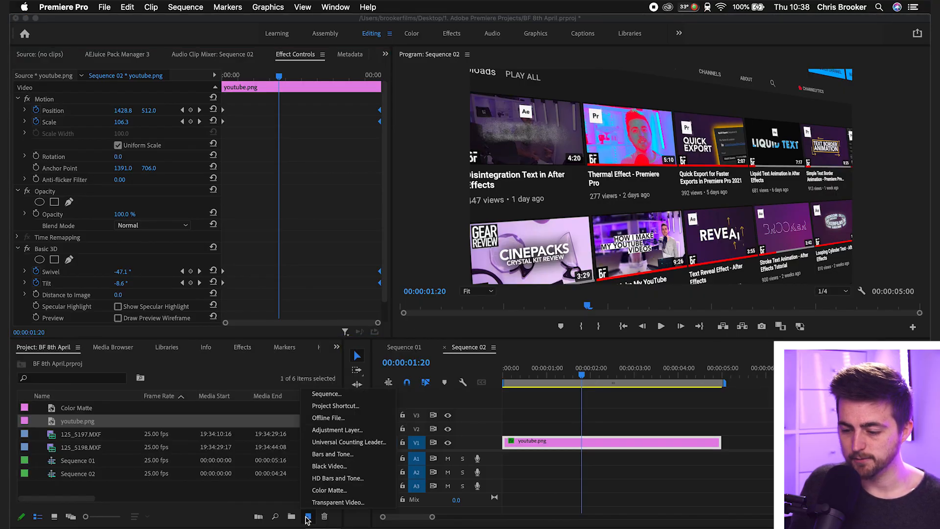
pyautogui.click(337, 429)
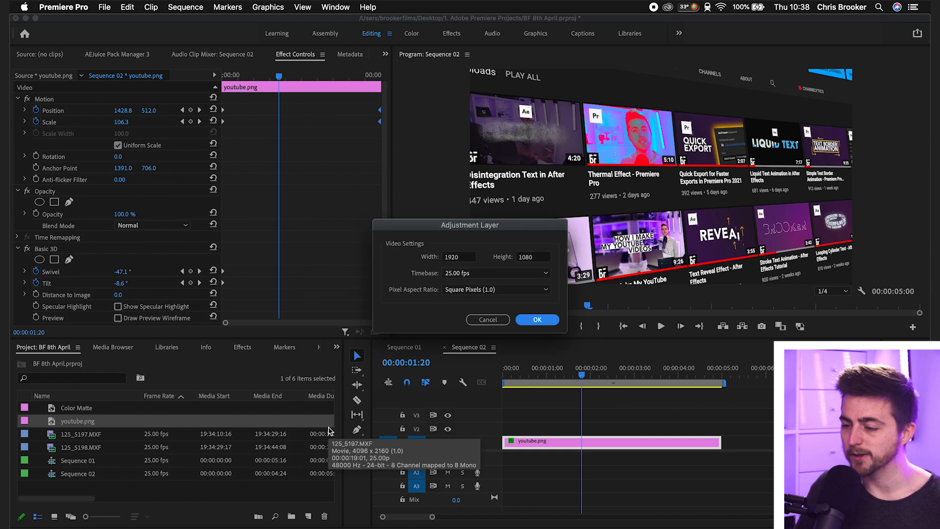
pyautogui.click(537, 319)
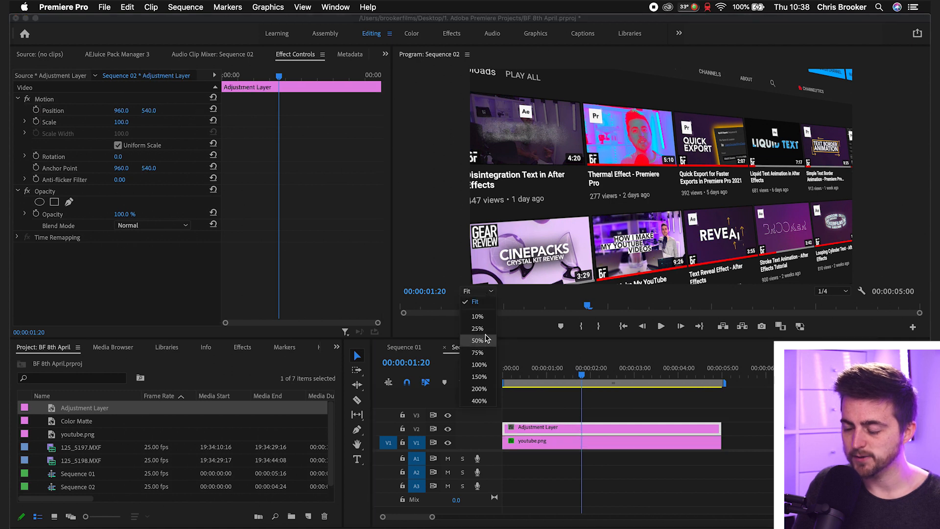
# - Invert the adjustment layer's mask and set its feather to 500, zooming the viewer out and back
pyautogui.click(478, 340)
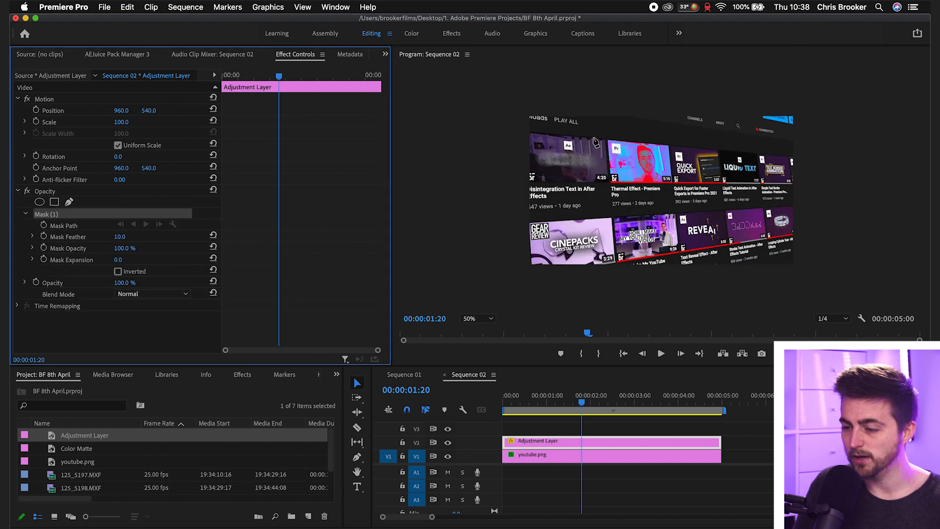
pyautogui.moveTo(515, 129)
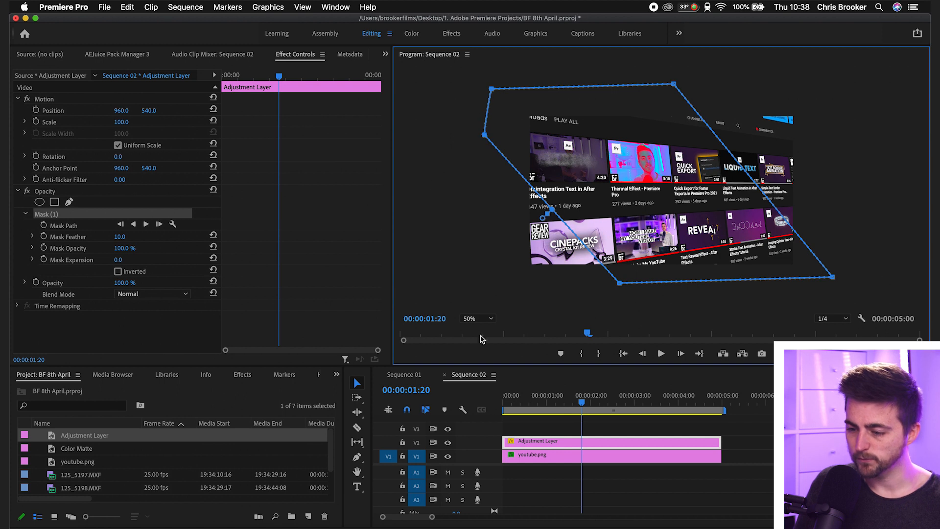
pyautogui.click(476, 318)
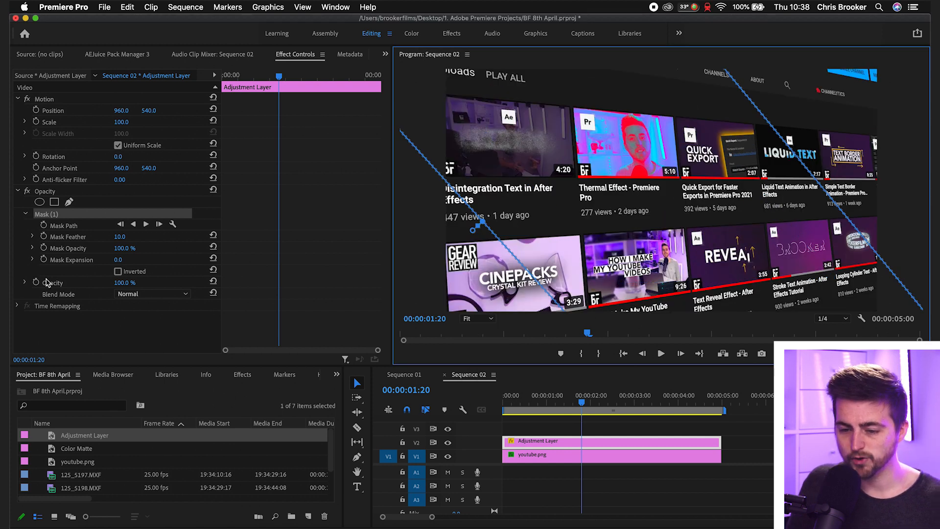
pyautogui.click(118, 272)
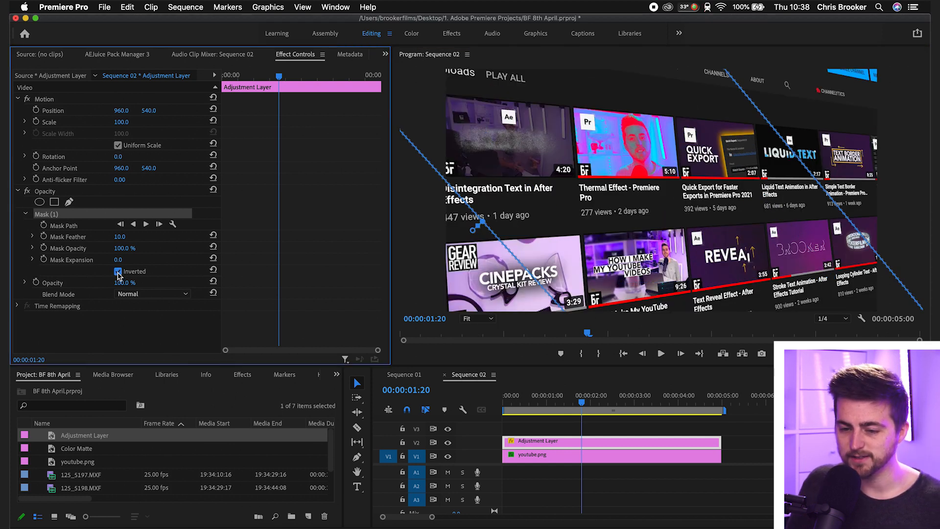
pyautogui.doubleClick(123, 236)
pyautogui.write('500')
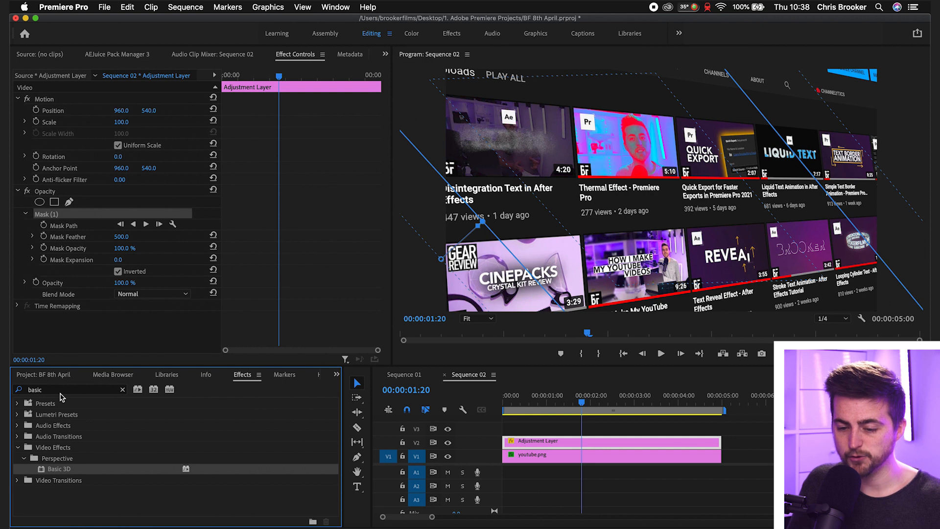
# - Add Gaussian Blur to the adjustment layer, raise Blurriness to 51, and compare Repeat Edge Pixels
pyautogui.write('blur')
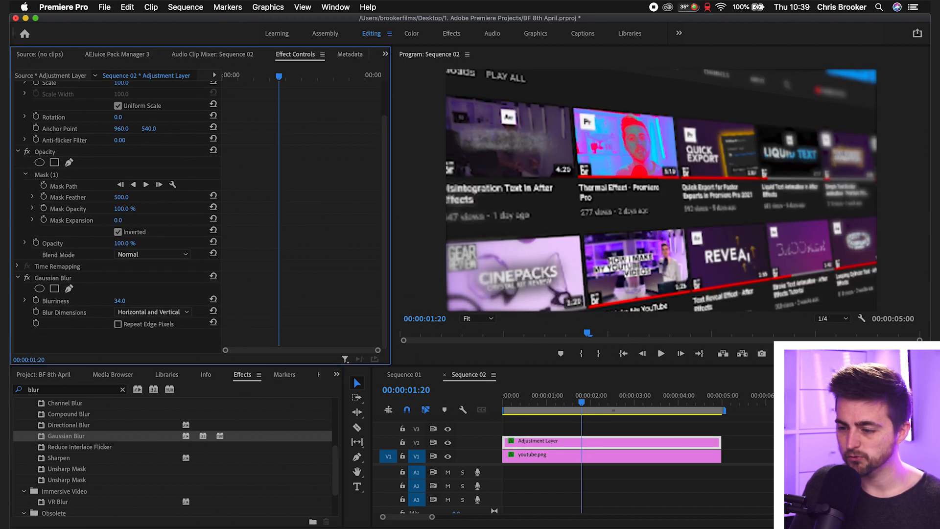
pyautogui.moveTo(120, 300); pyautogui.dragTo(129, 301)
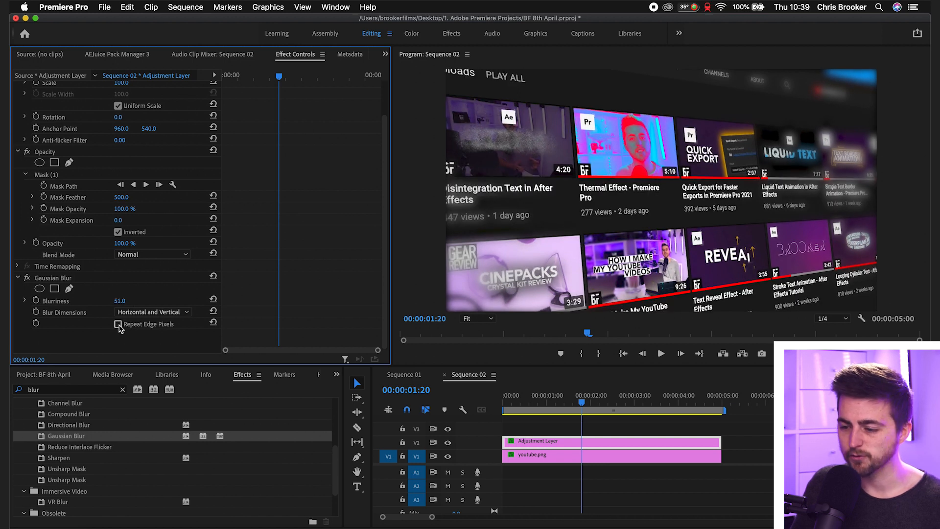
pyautogui.click(118, 324)
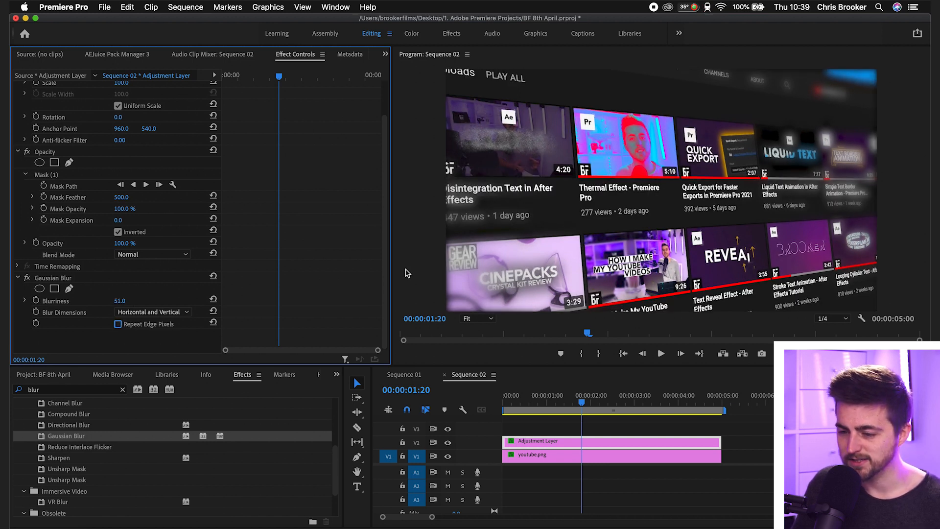
pyautogui.moveTo(142, 307)
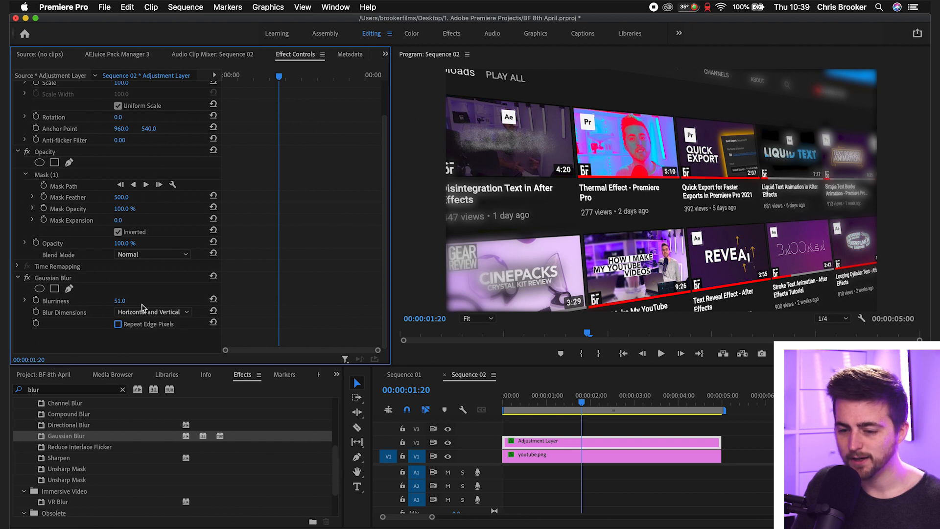
pyautogui.click(117, 324)
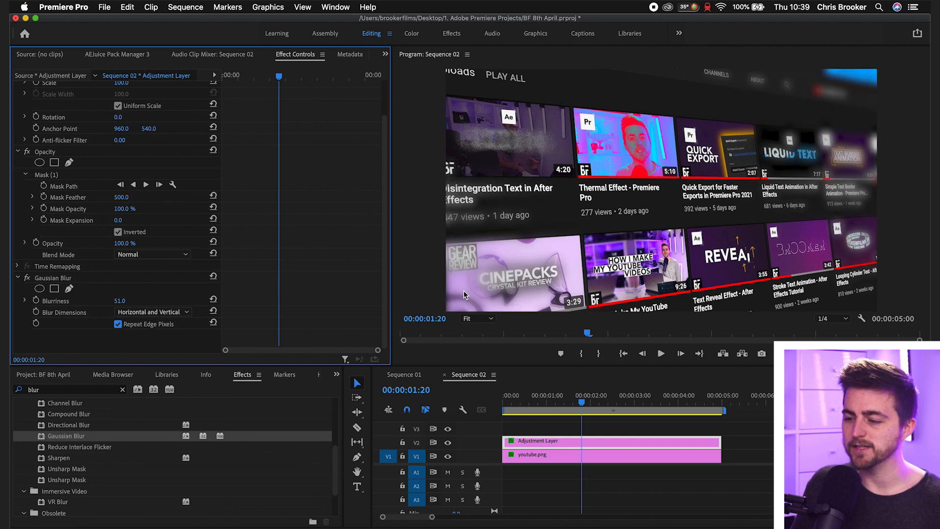
pyautogui.click(118, 324)
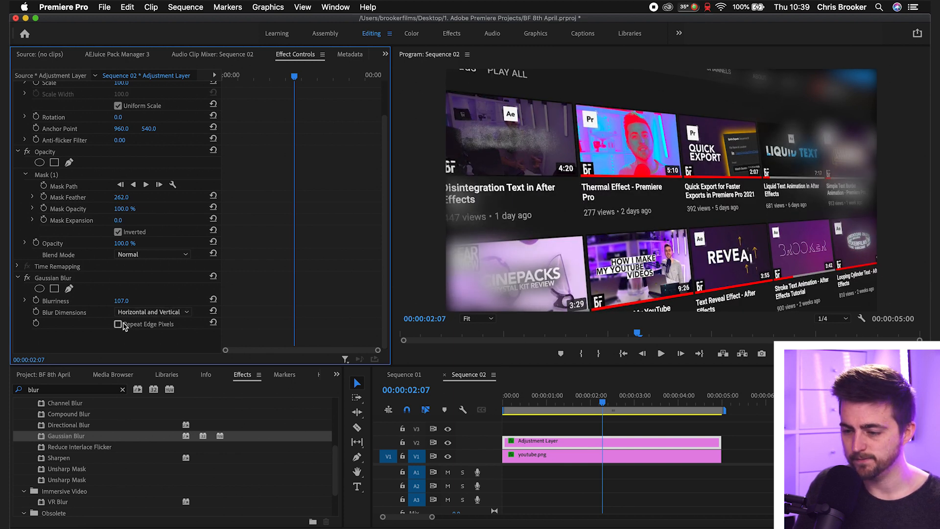
# - Turn on Repeat Edge Pixels for the Gaussian Blur
pyautogui.click(118, 323)
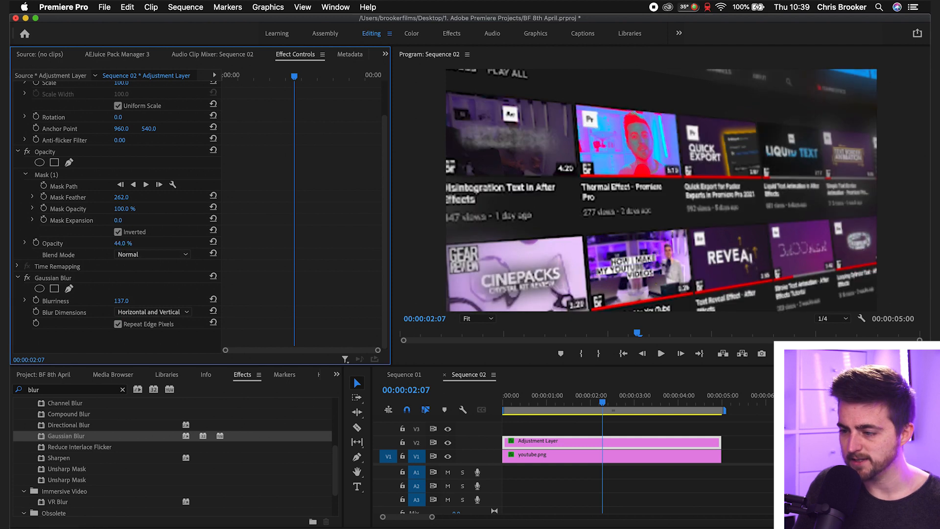